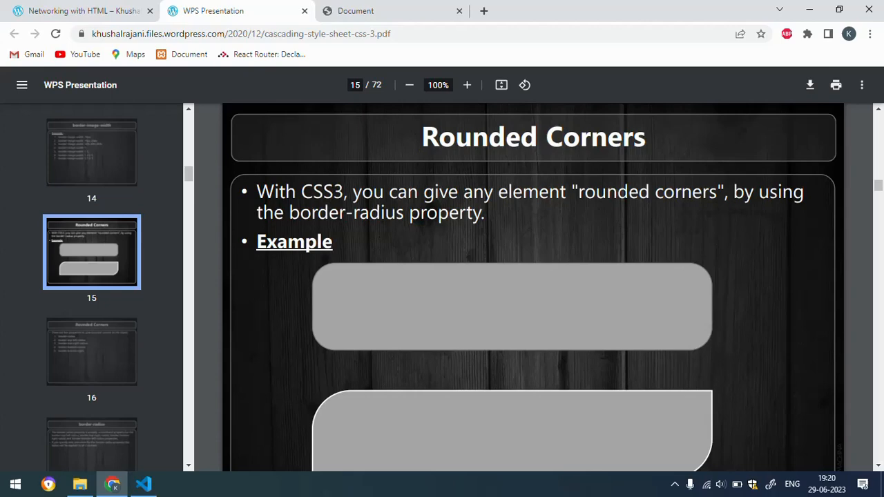
{"action": "mouse_move", "coordinate": [494, 222]}
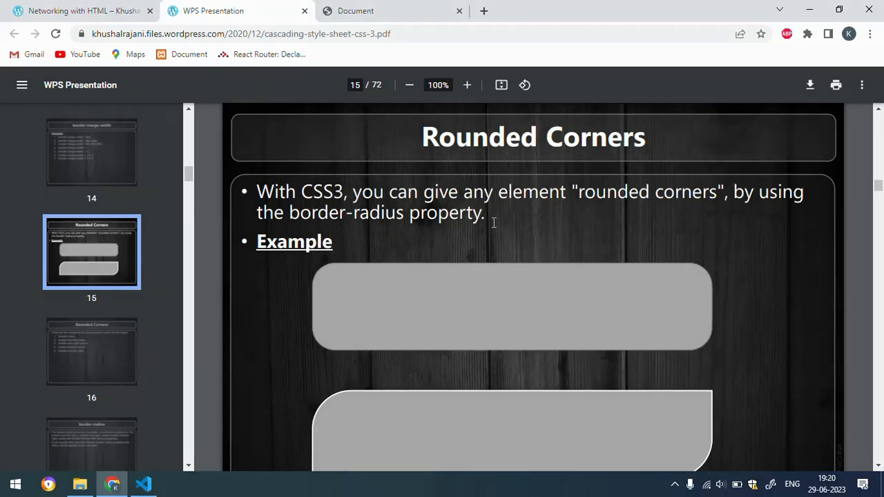
{"action": "mouse_move", "coordinate": [515, 238]}
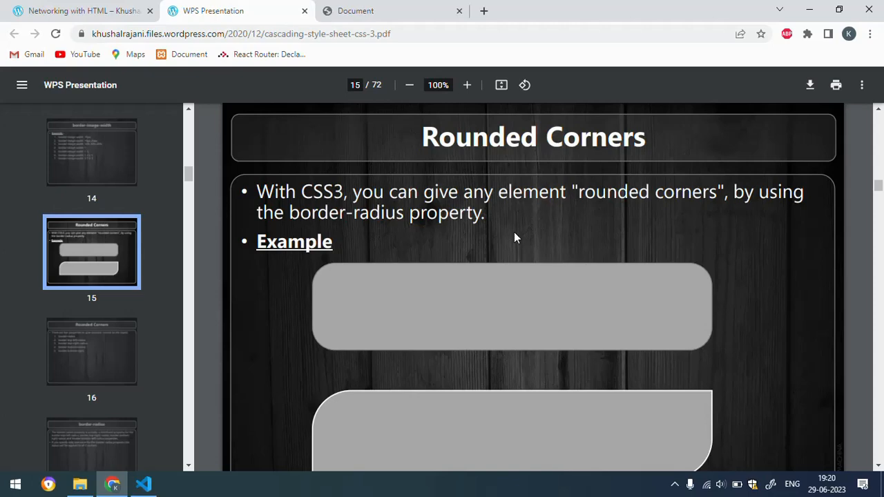
Scroll the CSS3 PDF from slide 15 to slide 16, listing five border-radius properties
{"action": "scroll", "scroll_direction": "down", "scroll_amount": 3}
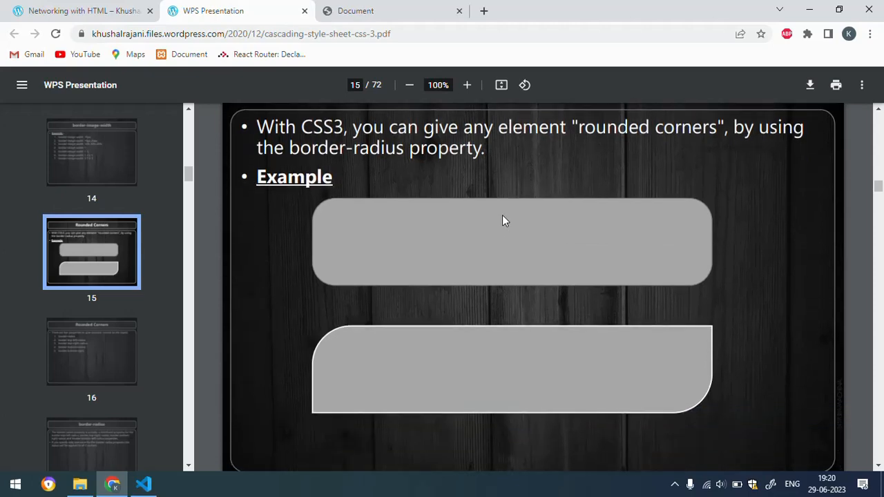
{"action": "mouse_move", "coordinate": [469, 162]}
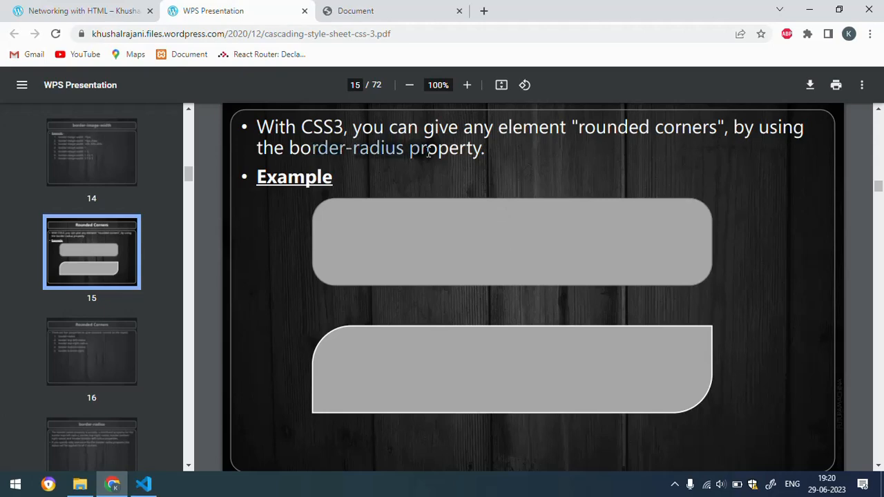
{"action": "scroll", "scroll_direction": "up", "scroll_amount": 3}
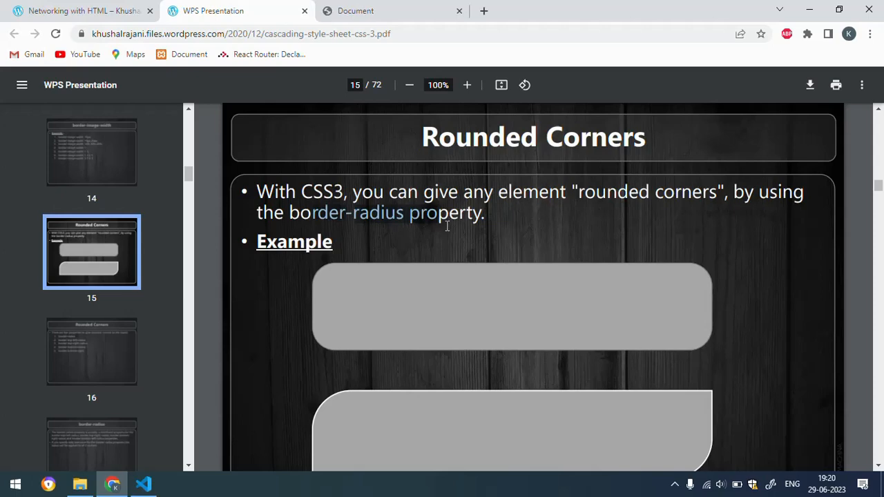
{"action": "scroll", "scroll_direction": "down", "scroll_amount": 3}
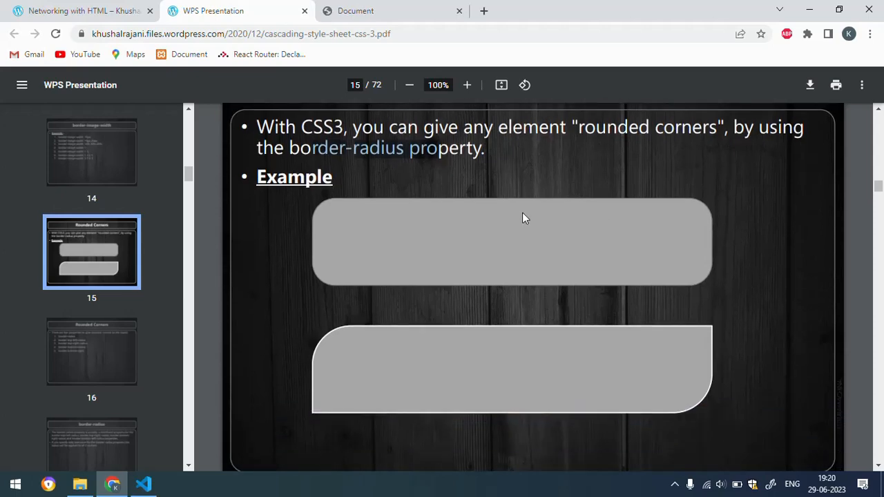
{"action": "scroll", "scroll_direction": "down", "scroll_amount": 3}
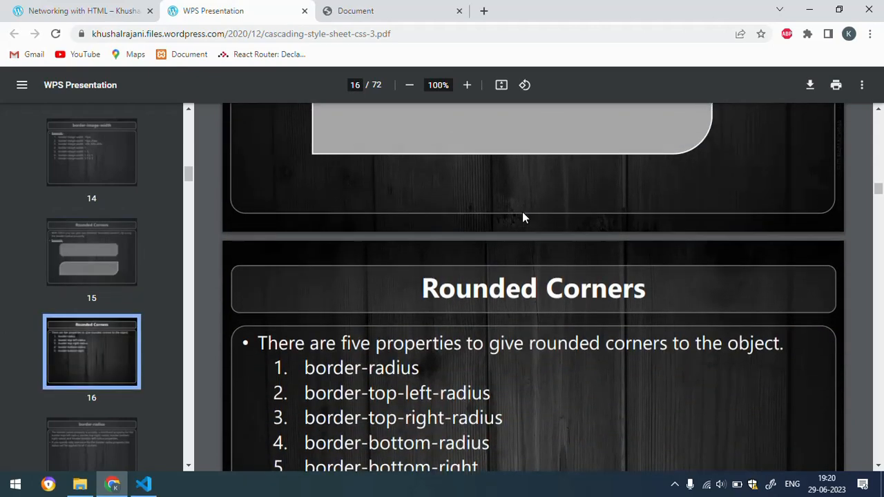
{"action": "scroll", "scroll_direction": "down", "scroll_amount": 3}
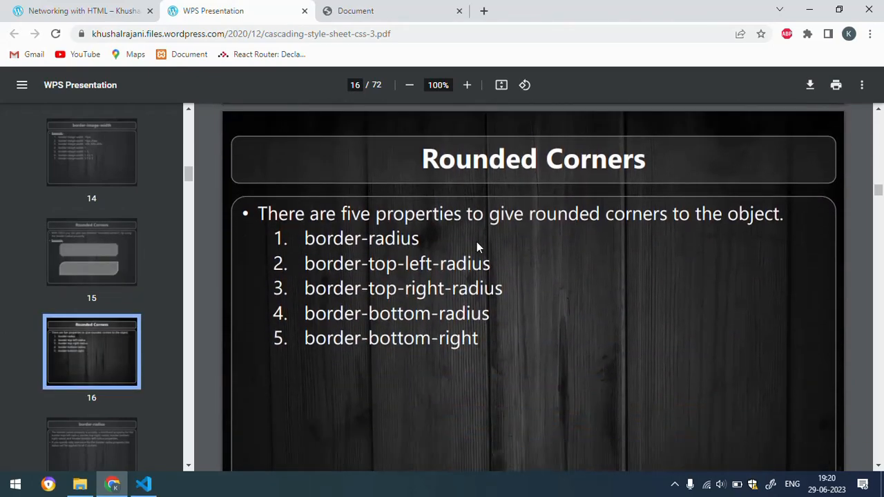
{"action": "mouse_move", "coordinate": [505, 228]}
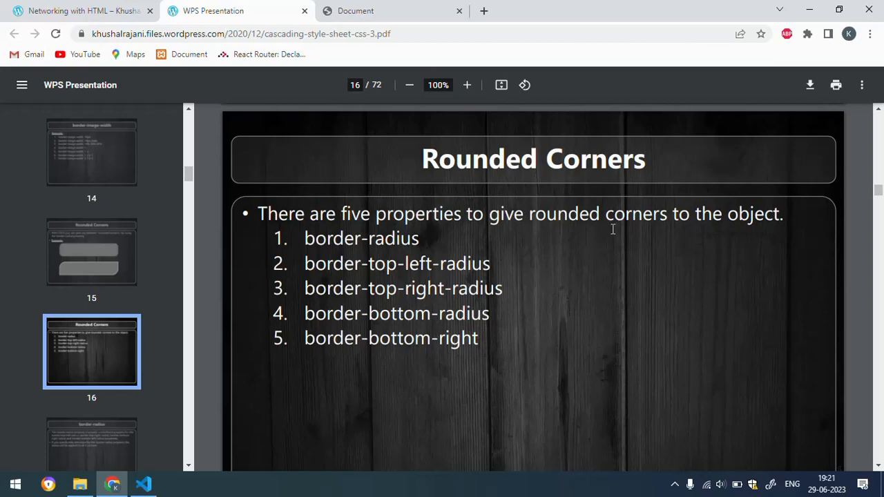
{"action": "mouse_move", "coordinate": [307, 242]}
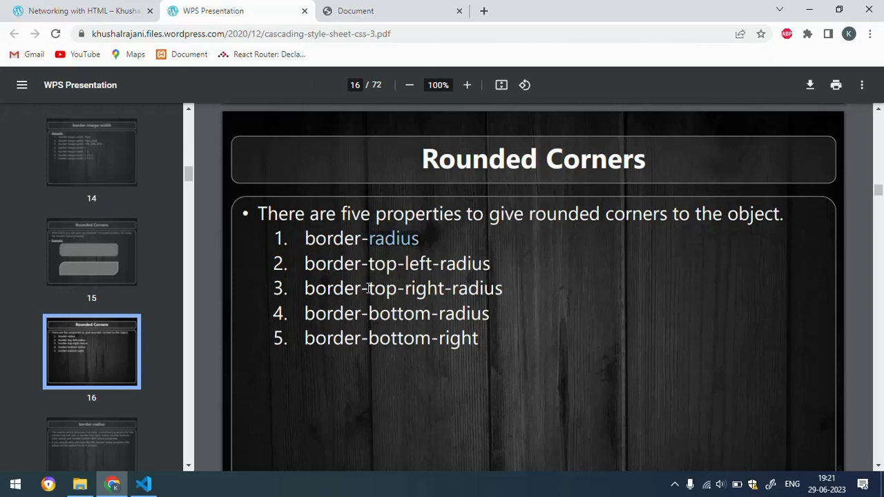
{"action": "mouse_move", "coordinate": [415, 277]}
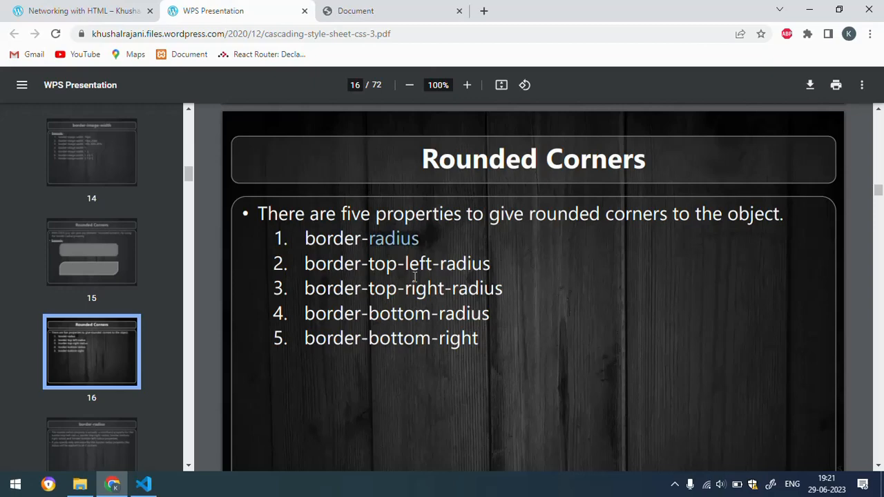
{"action": "mouse_move", "coordinate": [383, 322]}
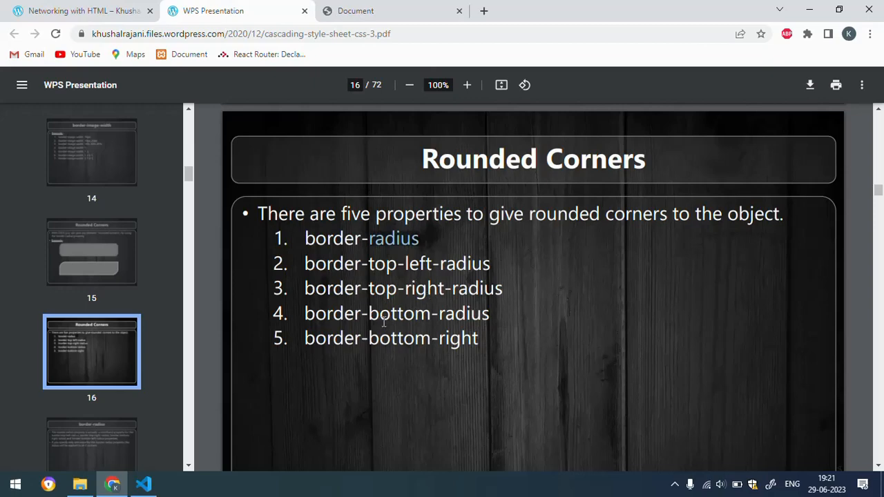
{"action": "mouse_move", "coordinate": [348, 346]}
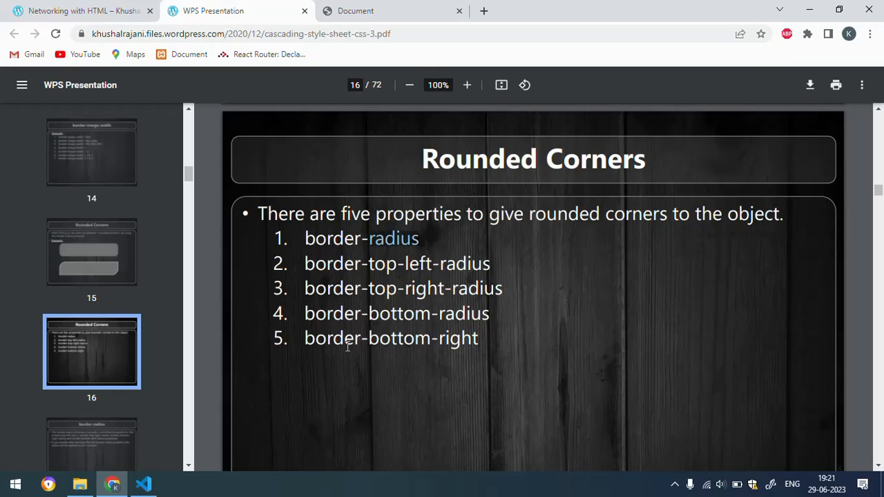
{"action": "mouse_move", "coordinate": [383, 324]}
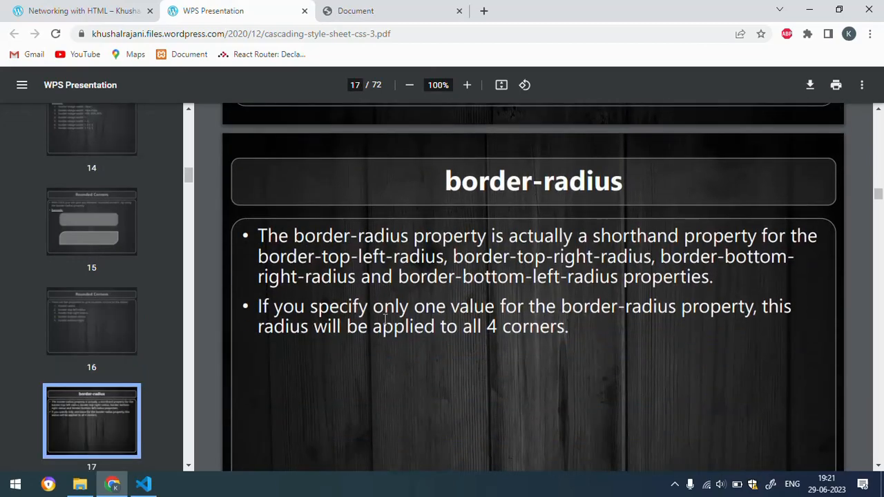
{"action": "mouse_move", "coordinate": [337, 242]}
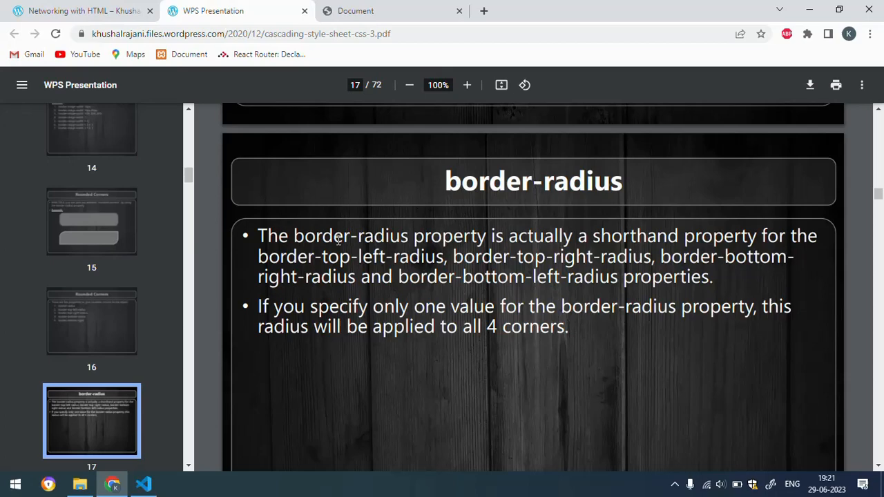
{"action": "mouse_move", "coordinate": [634, 250]}
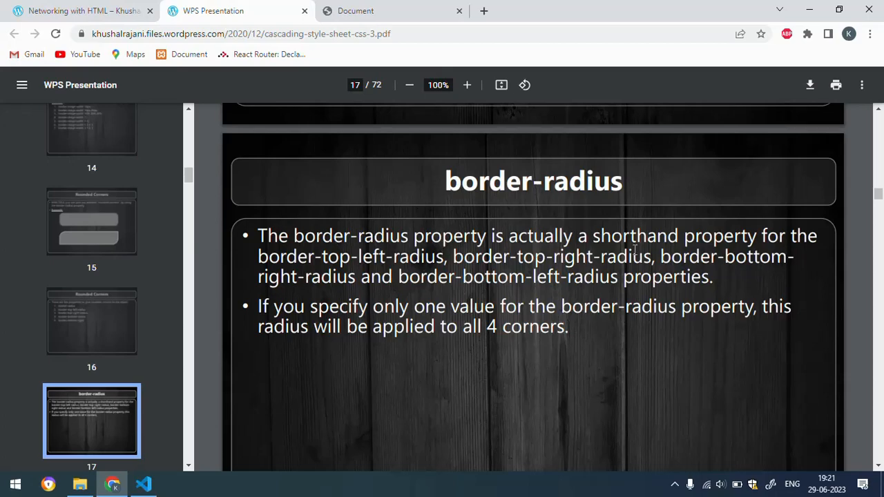
{"action": "mouse_move", "coordinate": [362, 268]}
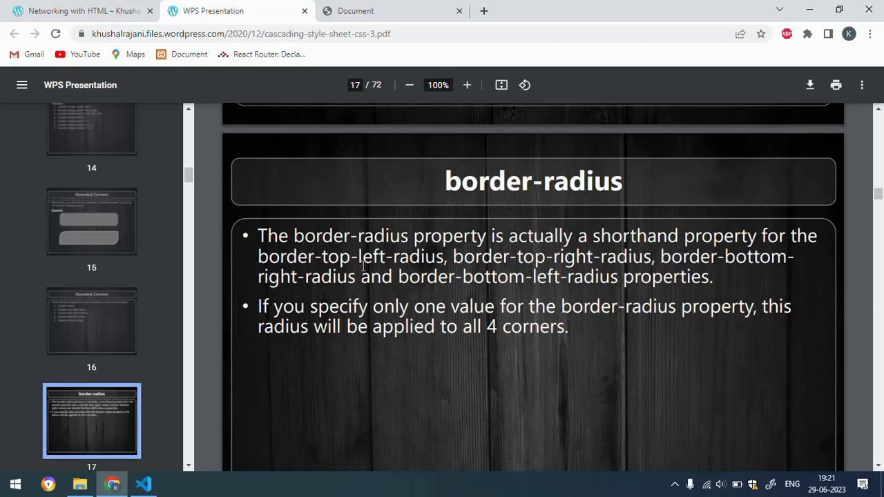
{"action": "mouse_move", "coordinate": [456, 271]}
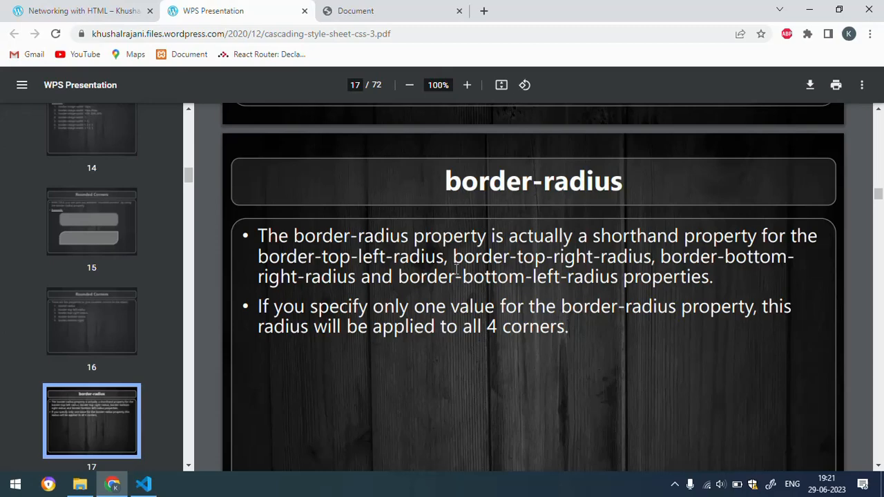
{"action": "mouse_move", "coordinate": [446, 293]}
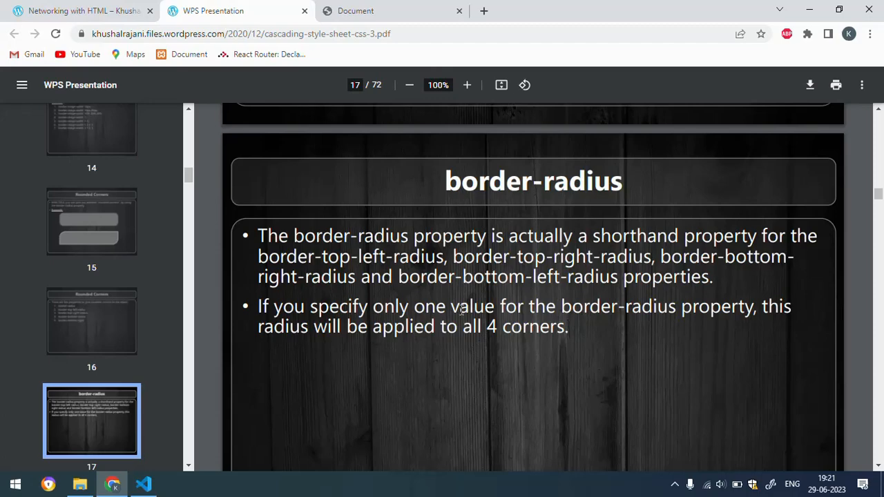
{"action": "mouse_move", "coordinate": [481, 318]}
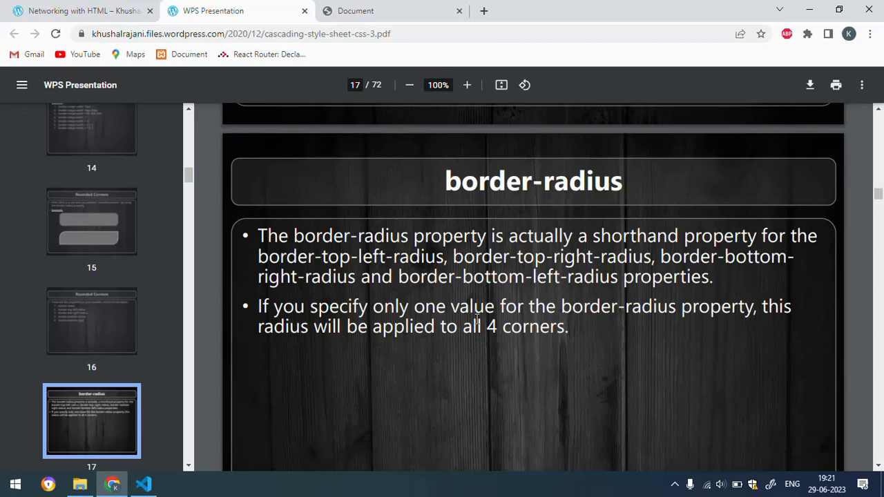
{"action": "mouse_move", "coordinate": [650, 333]}
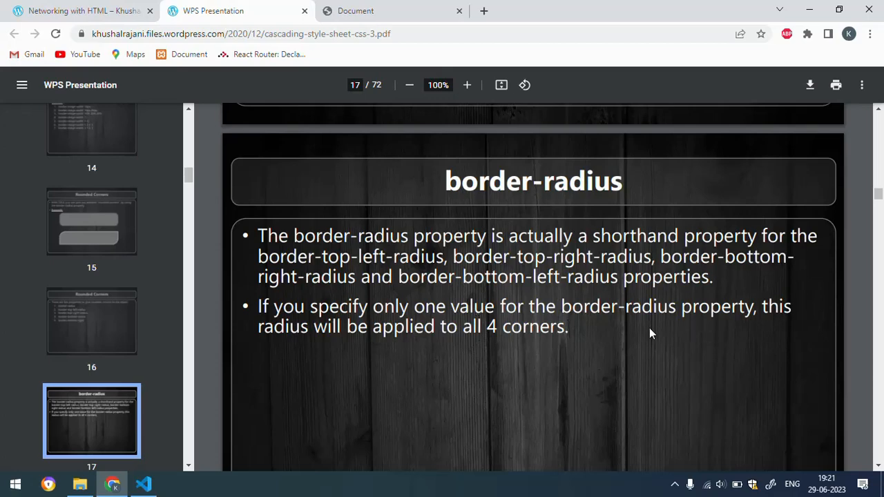
{"action": "mouse_move", "coordinate": [412, 359]}
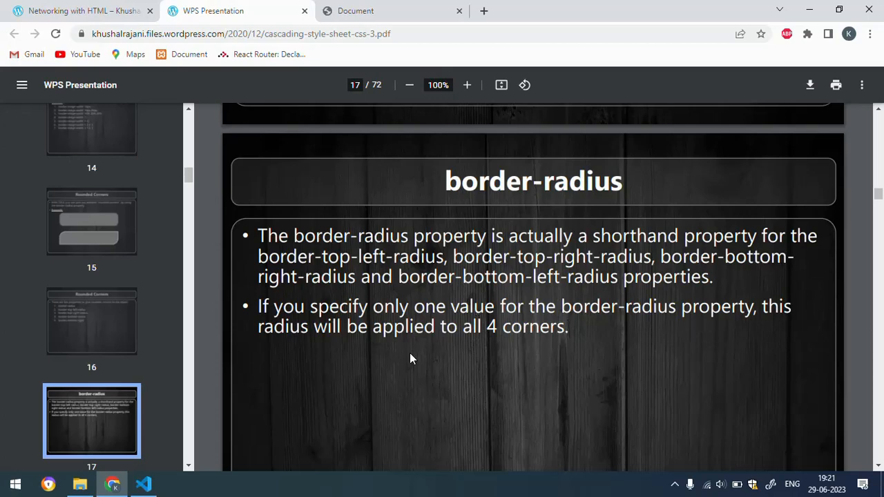
{"action": "mouse_move", "coordinate": [394, 342]}
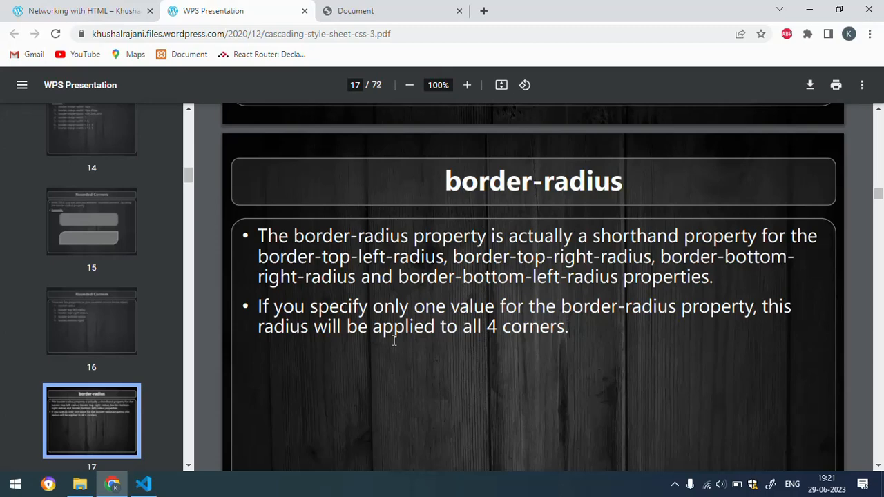
{"action": "mouse_move", "coordinate": [377, 198]}
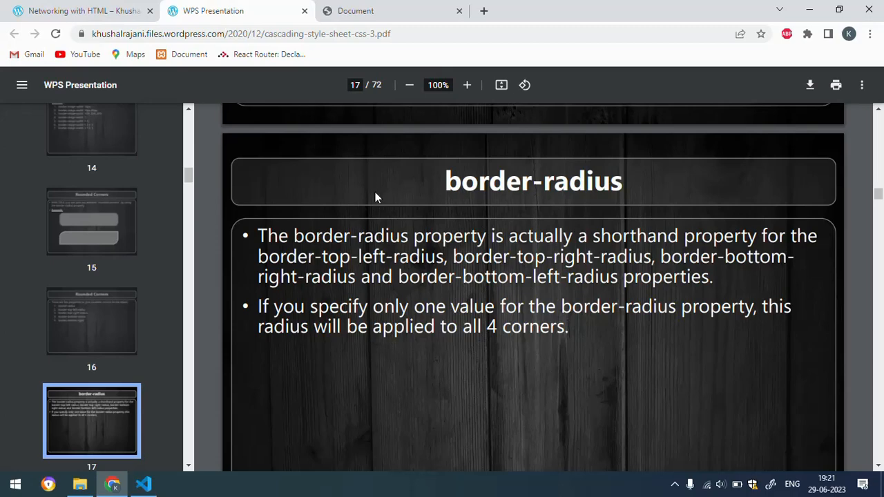
{"action": "mouse_move", "coordinate": [289, 299]}
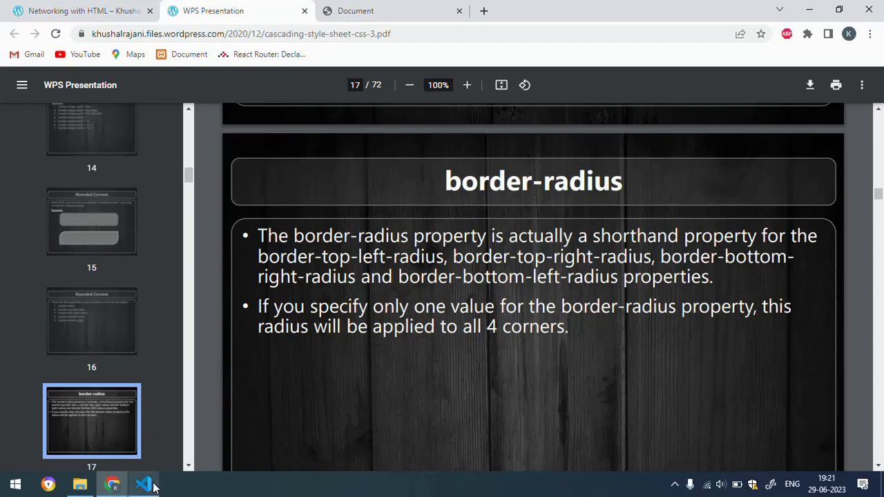
Fill index.html with the html Emmet boilerplate containing an empty div in the body
{"action": "left_click", "coordinate": [144, 484]}
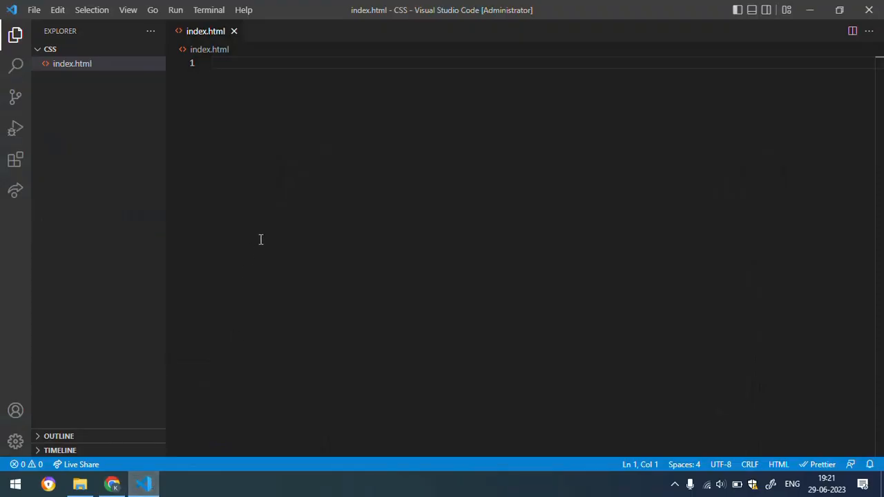
{"action": "mouse_move", "coordinate": [72, 69]}
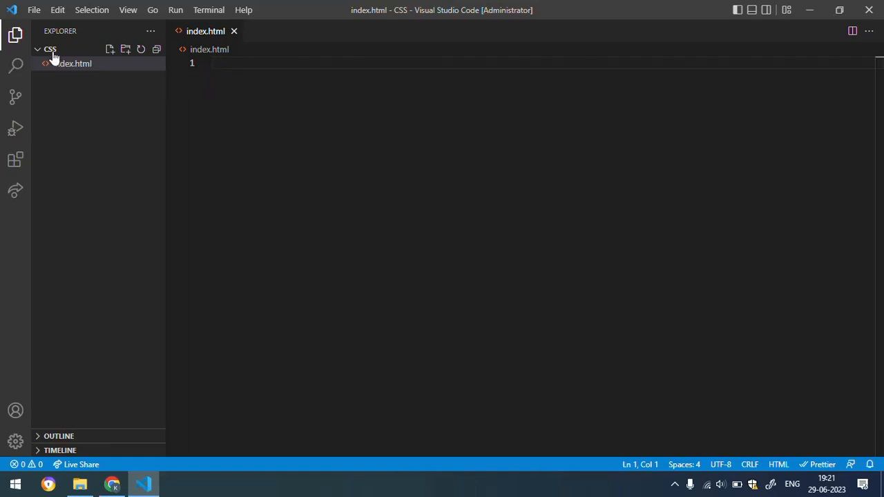
{"action": "type", "text": "html>"}
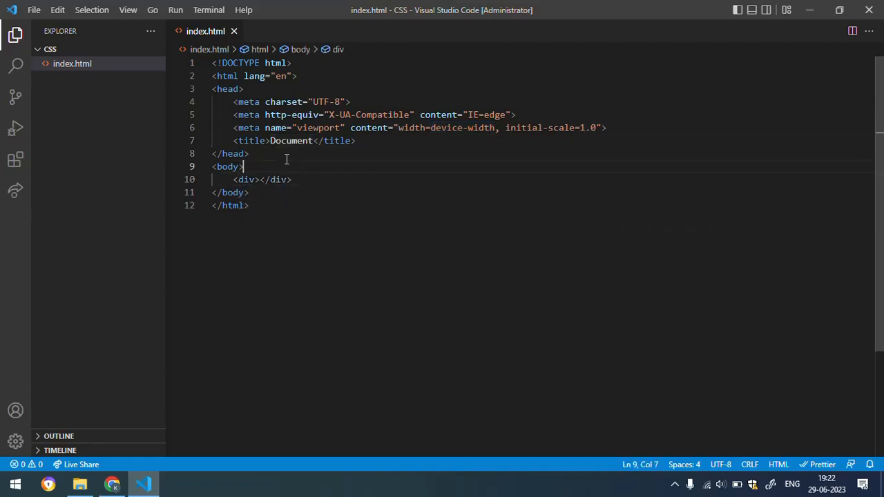
Add a style block with .box height 300px, width 800px and rebeccapurple background
{"action": "type", "text": "style>"}
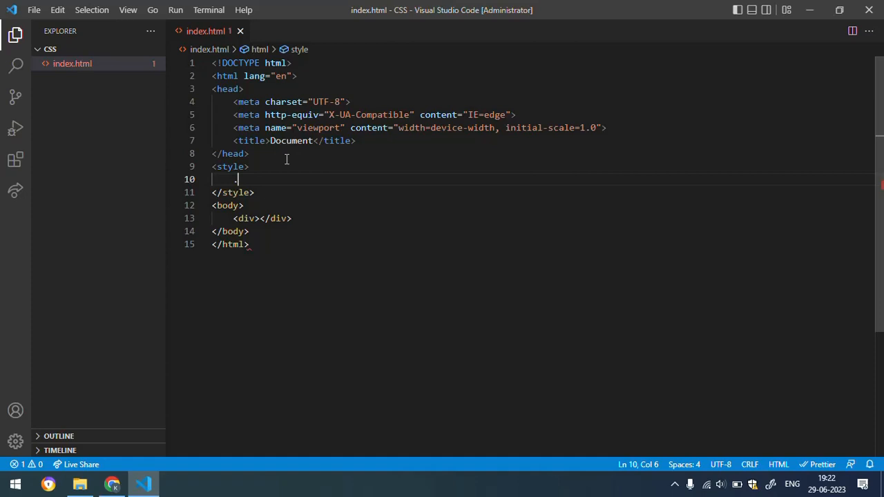
{"action": "type", "text": ".bo"}
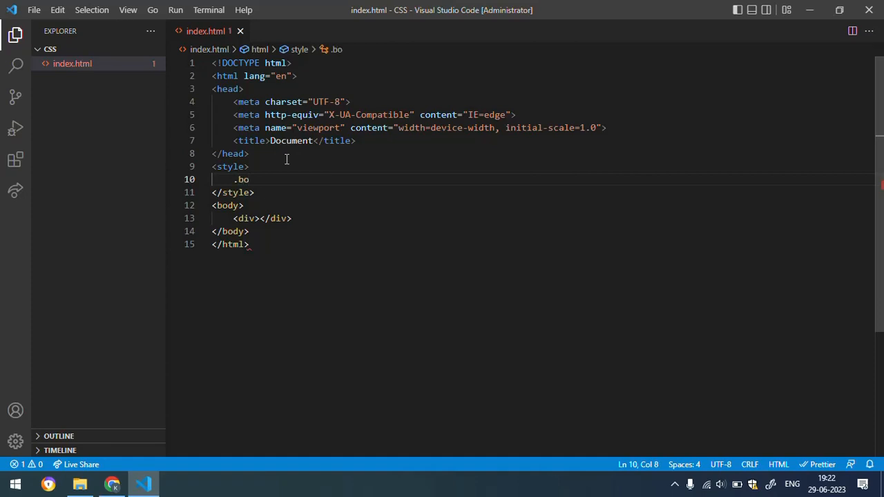
{"action": "type", "text": "x{"}
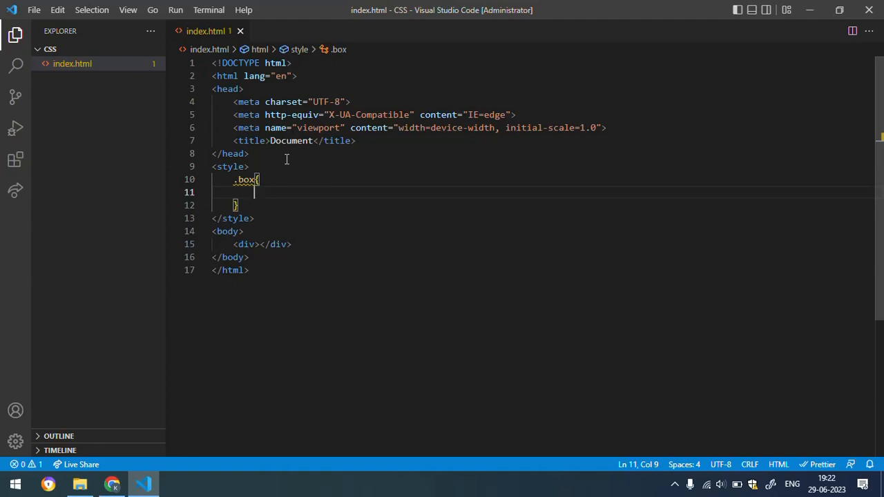
{"action": "type", "text": "height: 300px;"}
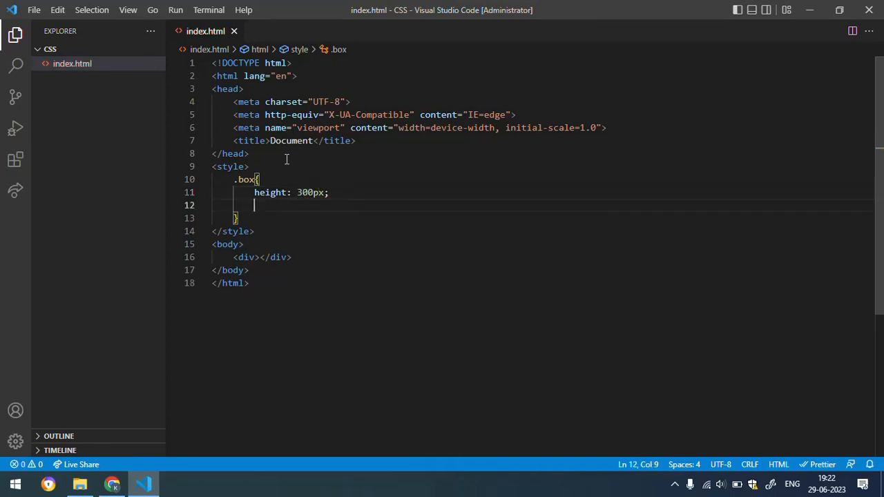
{"action": "type", "text": "width: ;"}
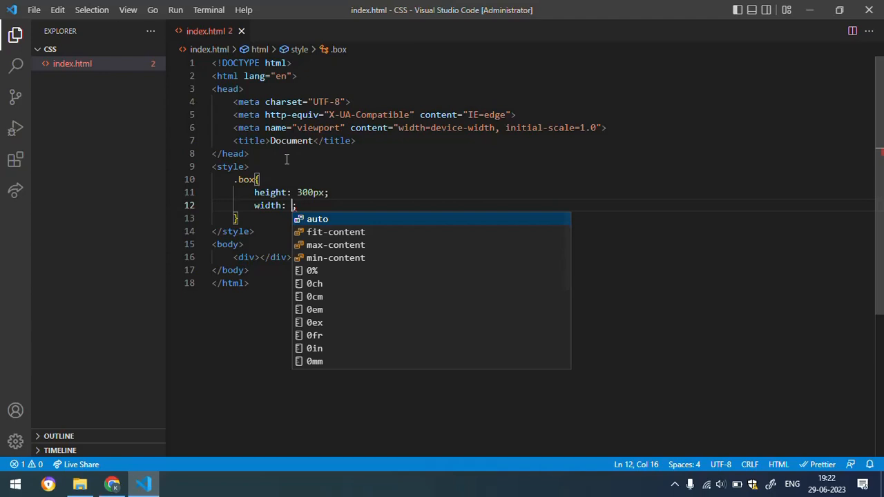
{"action": "type", "text": "800pc"}
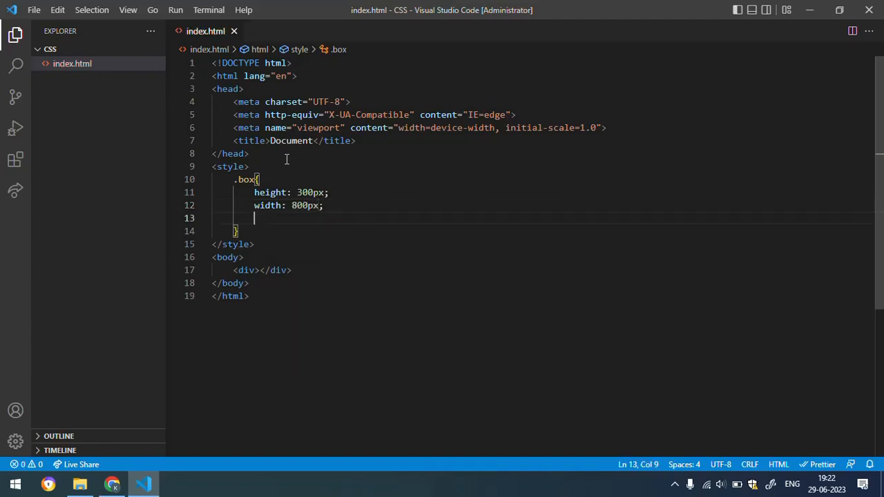
{"action": "type", "text": "background-color: r;"}
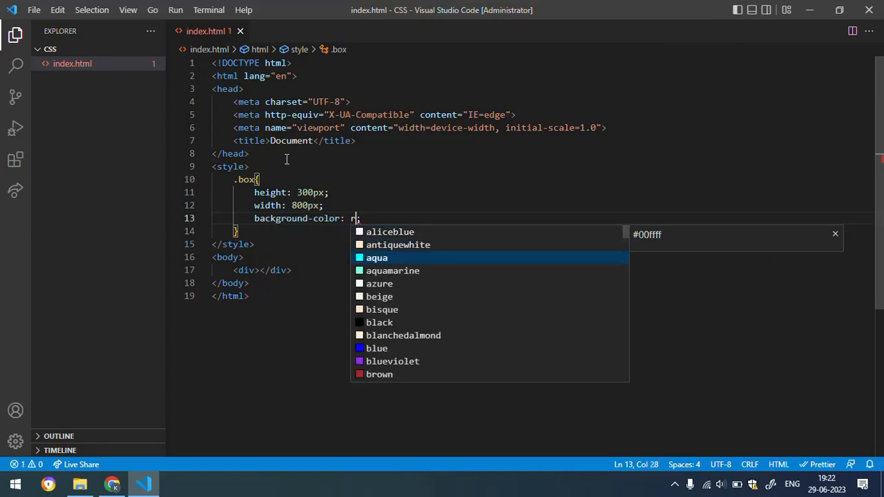
{"action": "type", "text": "rebeccapurple"}
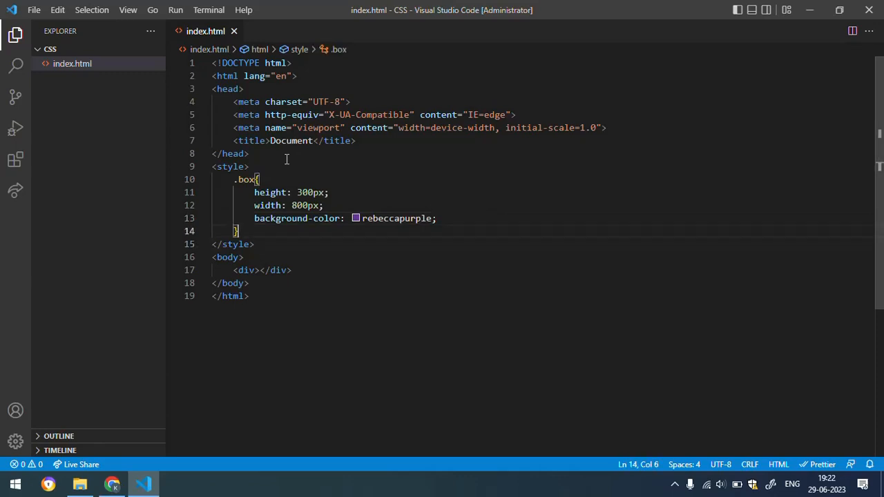
Give the body's div the attribute class="box"
{"action": "left_click", "coordinate": [255, 271]}
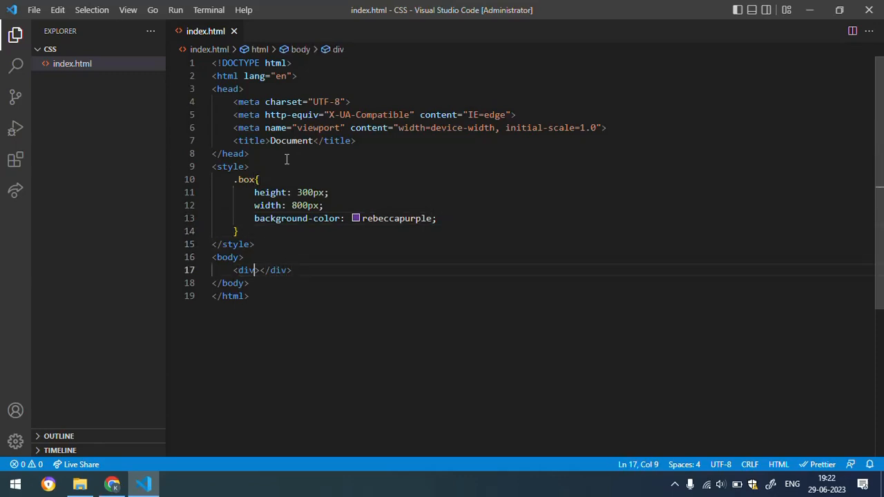
{"action": "type", "text": "c"}
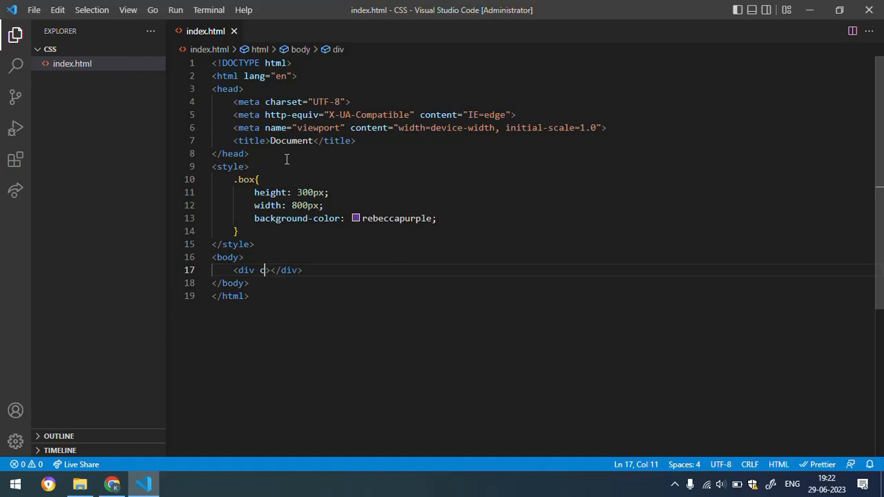
{"action": "type", "text": "class=\""}
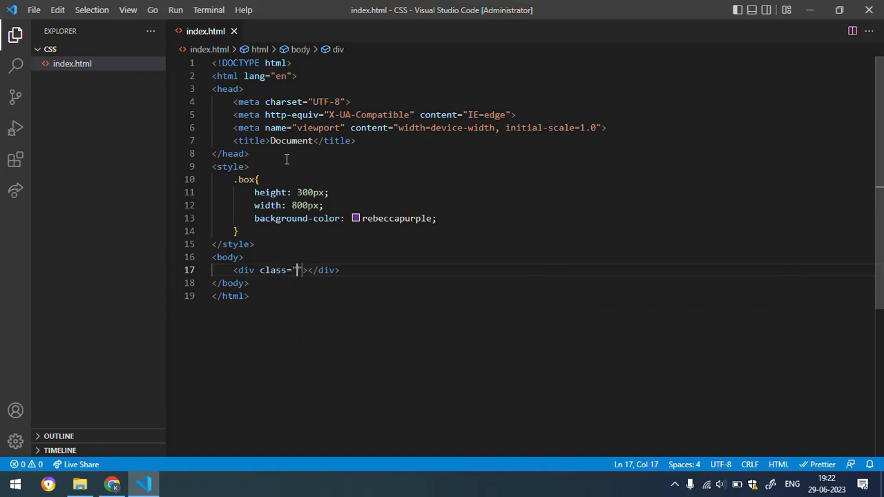
{"action": "type", "text": "#"}
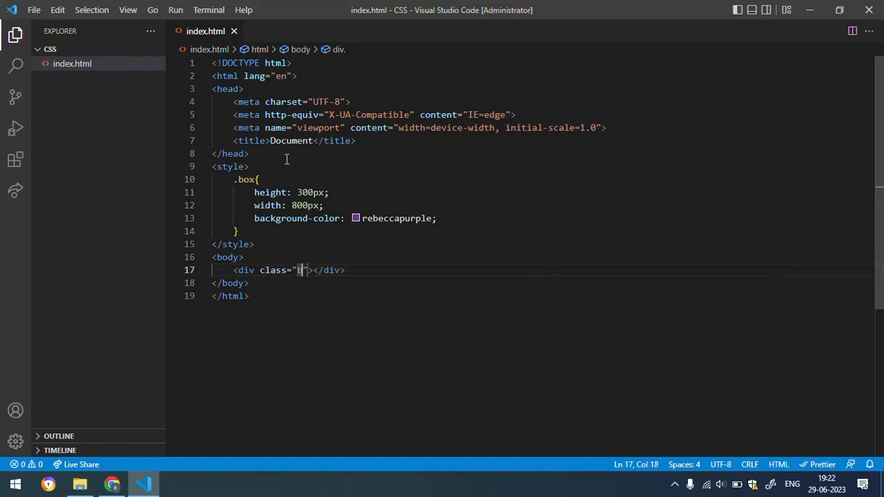
{"action": "type", "text": "box"}
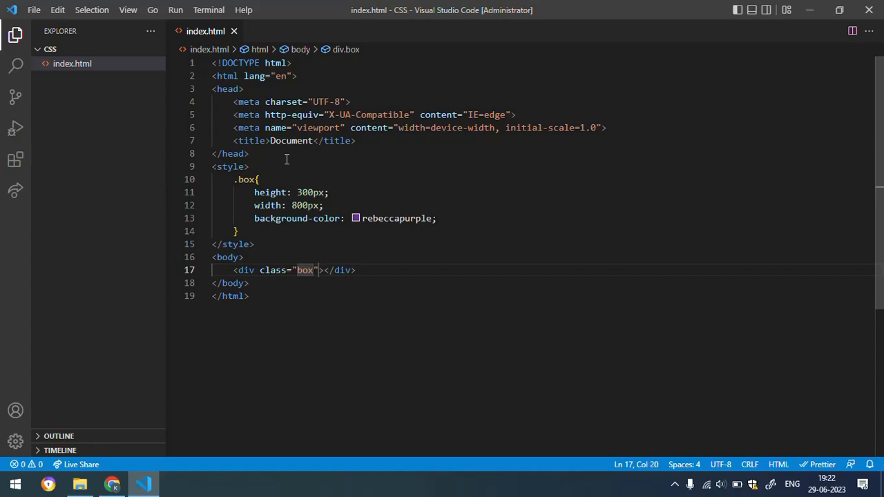
{"action": "left_click", "coordinate": [79, 483]}
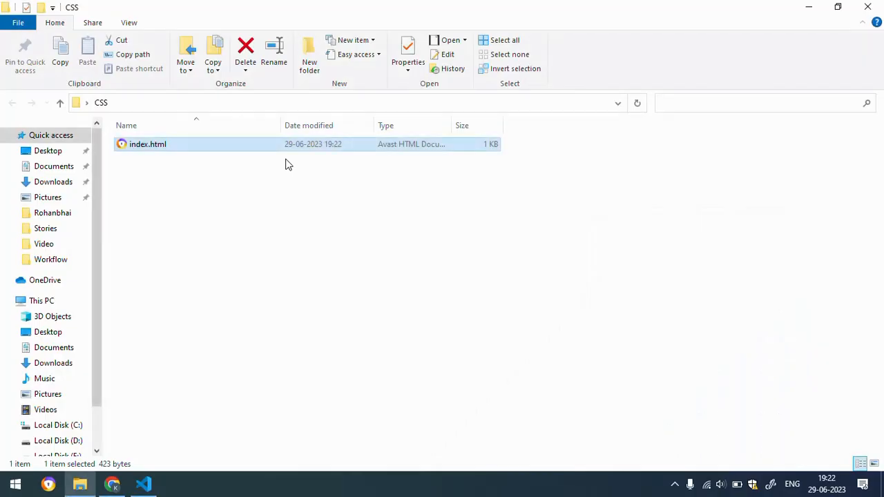
Open index.html from the CSS folder in Google Chrome via its context menu
{"action": "right_click", "coordinate": [147, 144]}
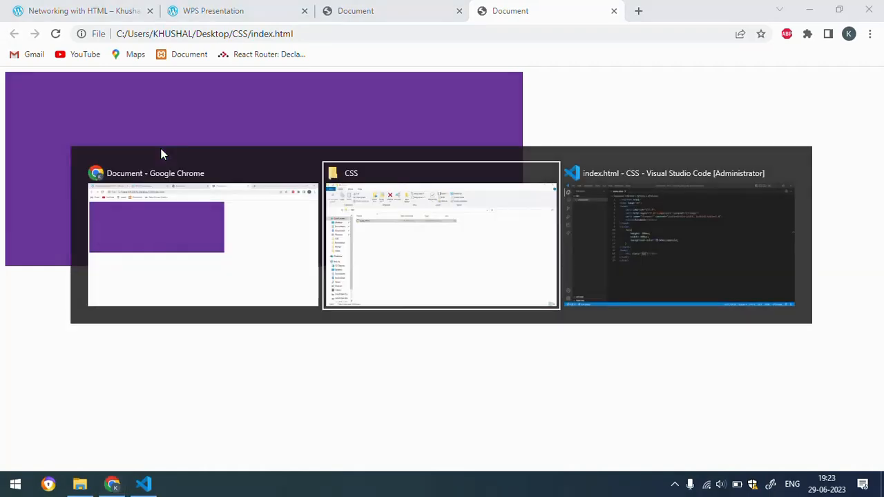
Add a border-radius: 40px declaration to the .box rule and save
{"action": "left_click", "coordinate": [680, 235]}
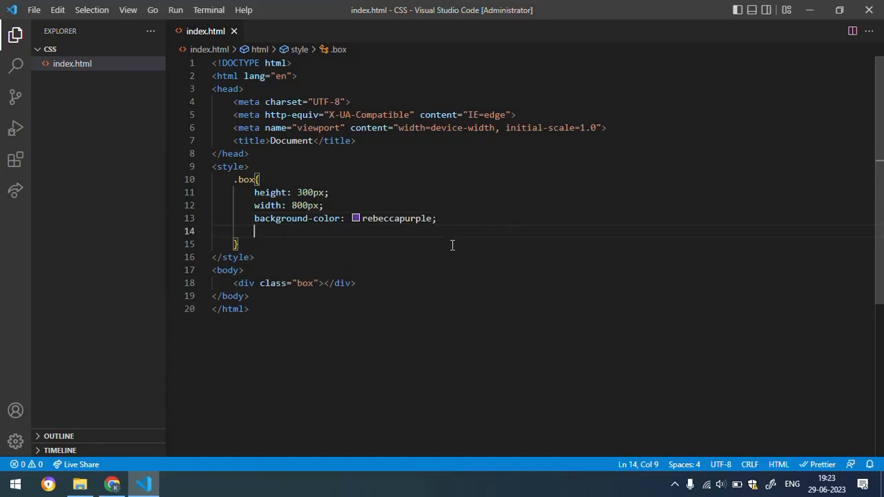
{"action": "type", "text": "ra"}
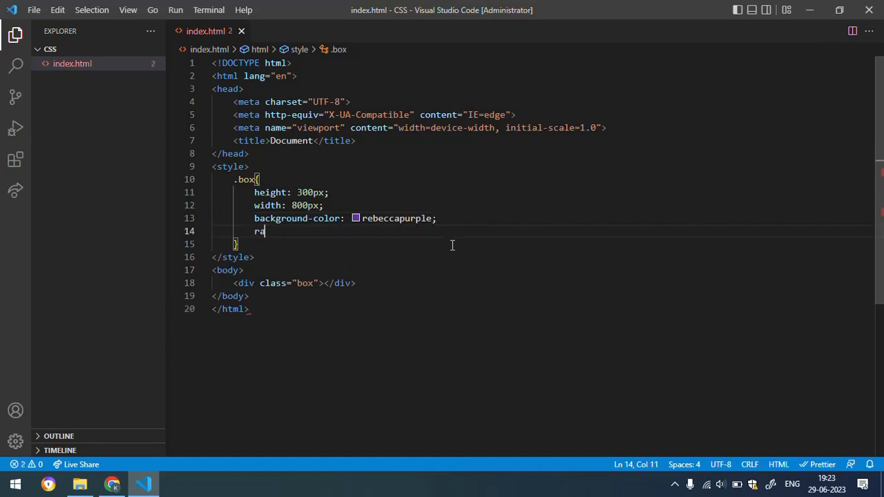
{"action": "type", "text": "border-radius:"}
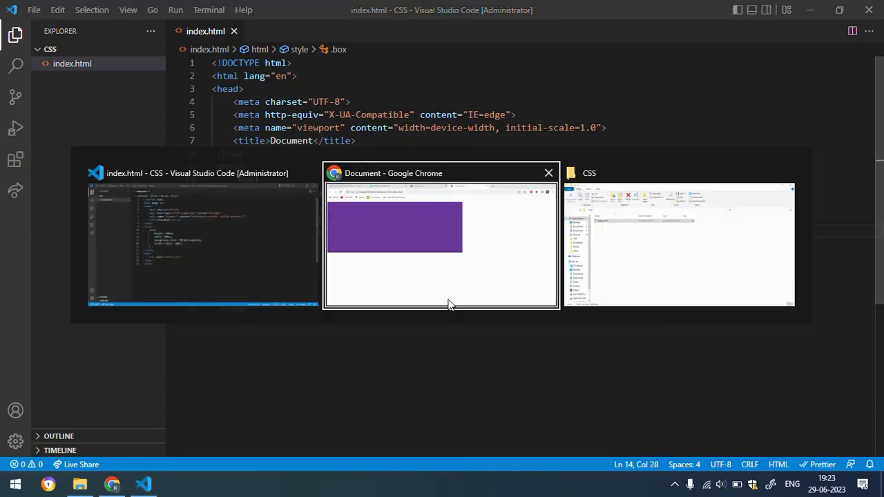
Reload index.html in Chrome to see the purple box with rounded corners
{"action": "left_click", "coordinate": [441, 242]}
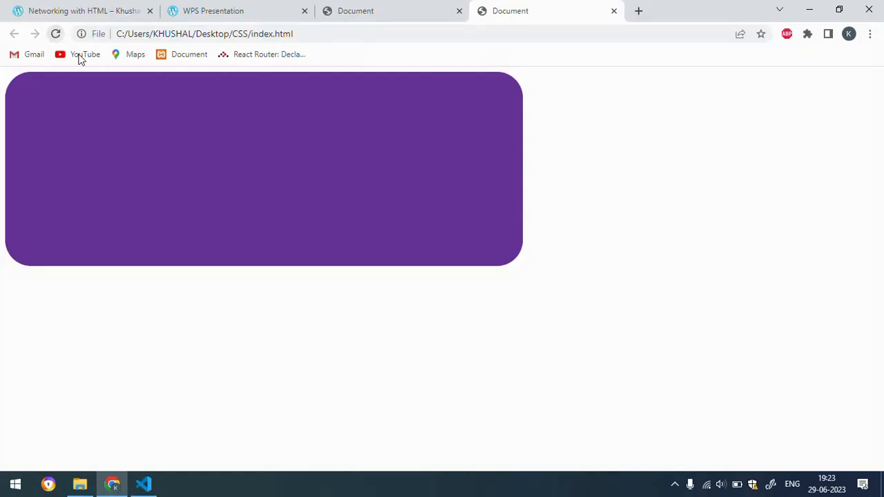
{"action": "mouse_move", "coordinate": [232, 256]}
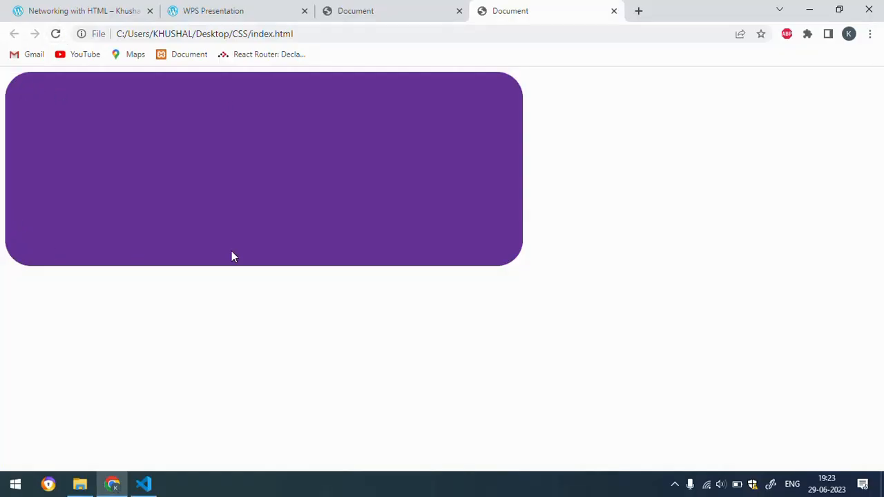
{"action": "mouse_move", "coordinate": [203, 121]}
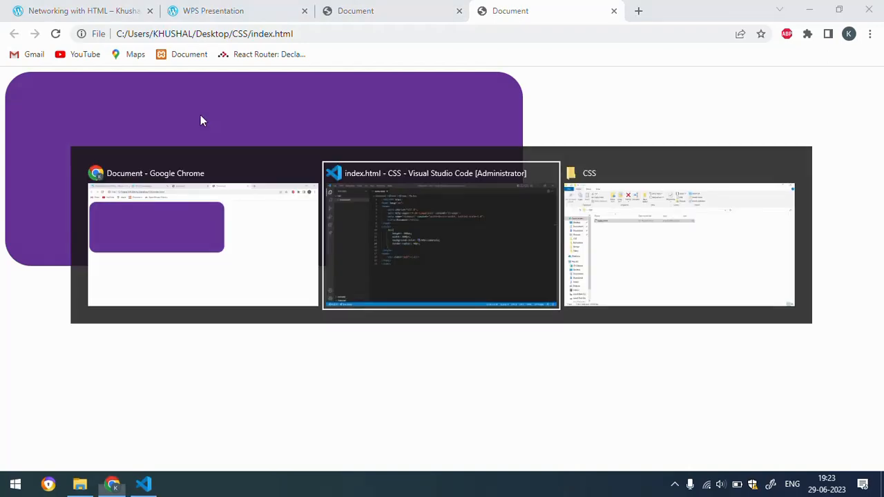
Change the .box border-radius to 20px 40px and preview it in Chrome
{"action": "left_click", "coordinate": [441, 238]}
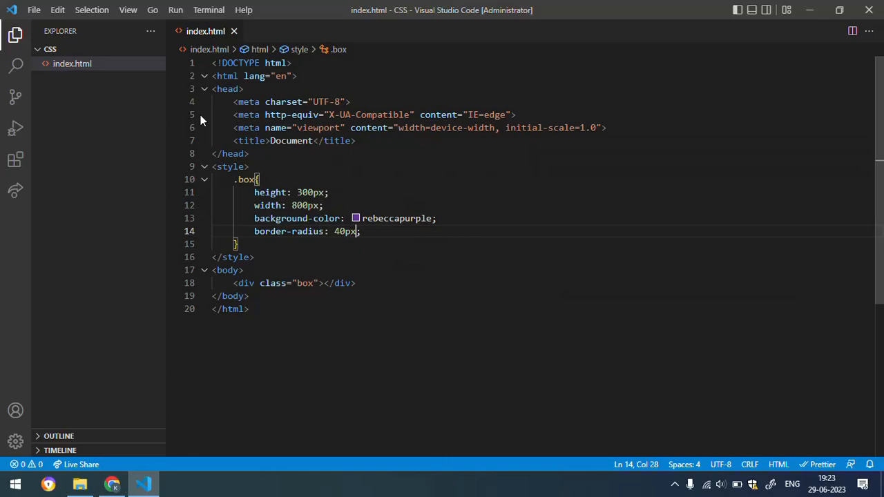
{"action": "mouse_move", "coordinate": [329, 257]}
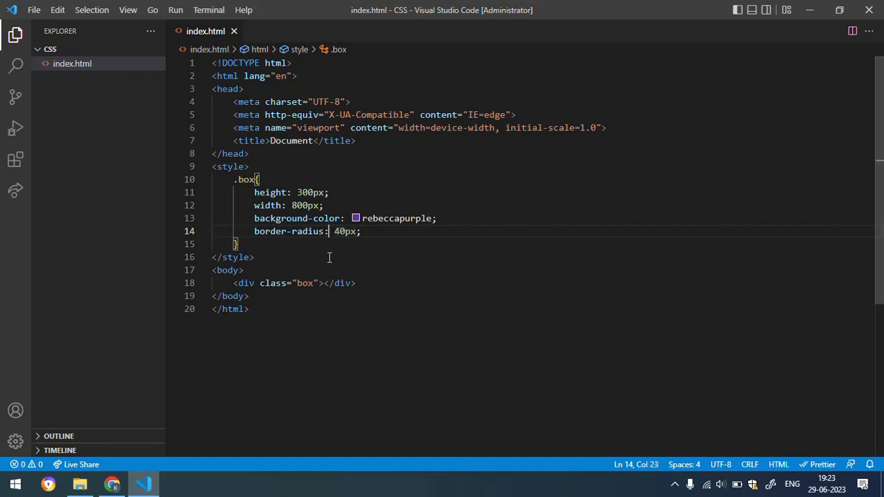
{"action": "type", "text": "20"}
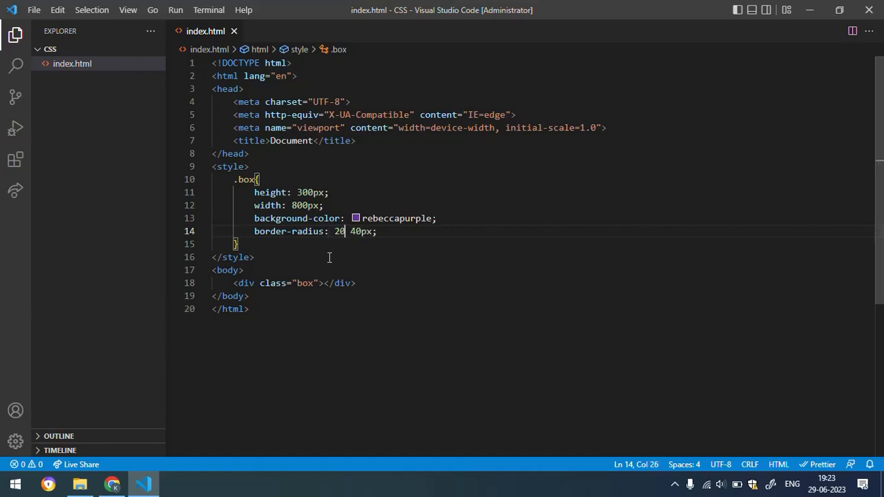
{"action": "type", "text": "px"}
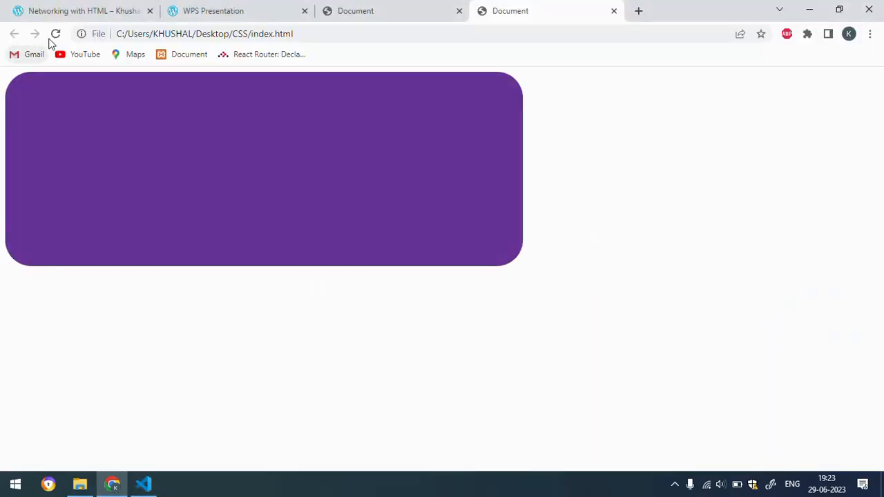
{"action": "left_click", "coordinate": [143, 483]}
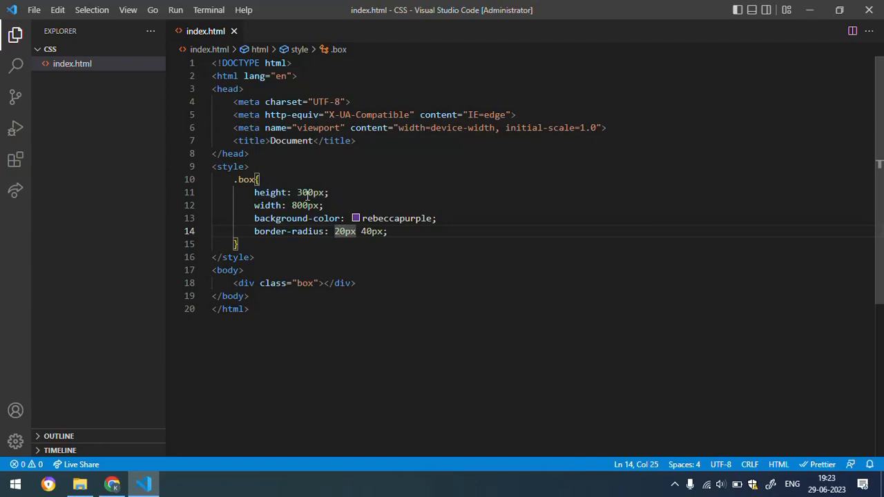
{"action": "left_click", "coordinate": [112, 484]}
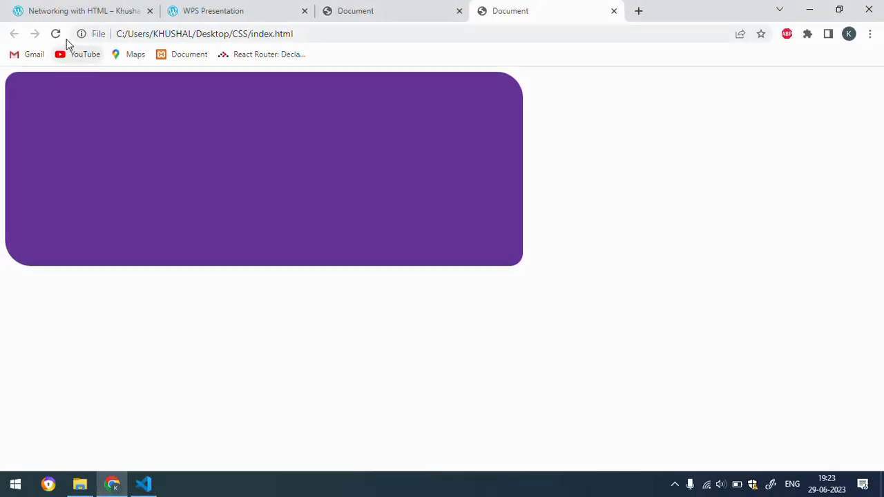
{"action": "mouse_move", "coordinate": [30, 93]}
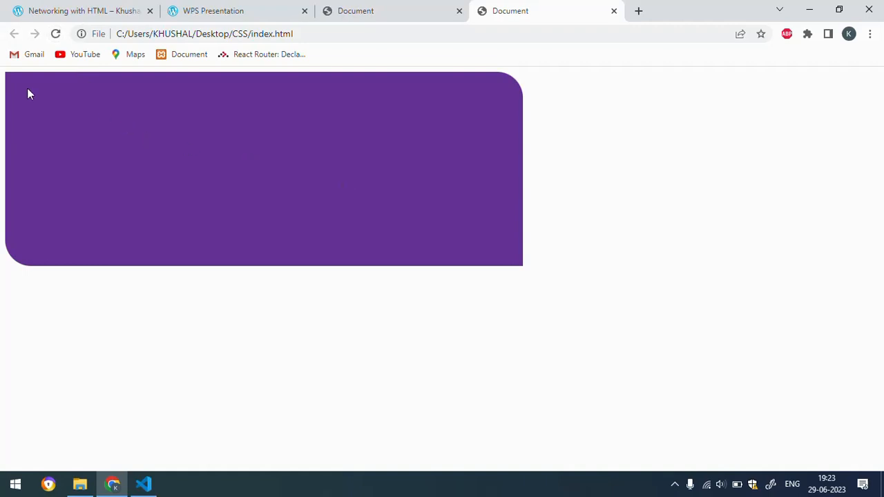
{"action": "mouse_move", "coordinate": [531, 274]}
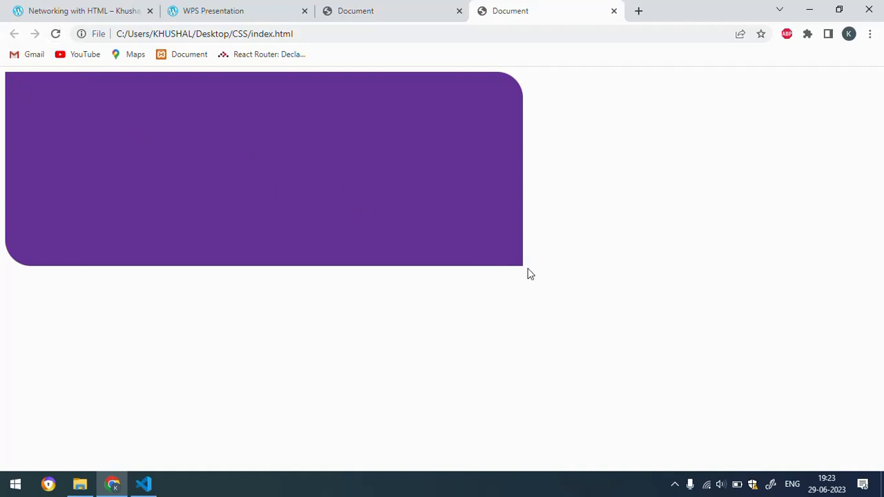
{"action": "mouse_move", "coordinate": [490, 257]}
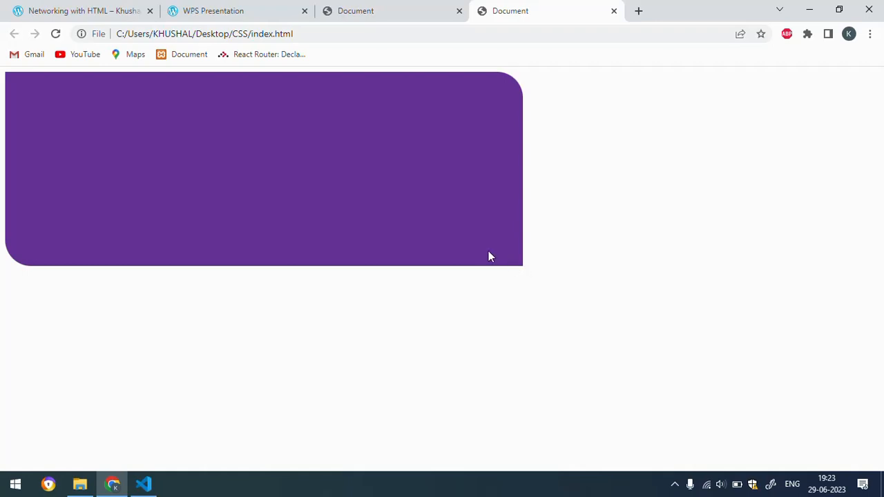
{"action": "mouse_move", "coordinate": [58, 228]}
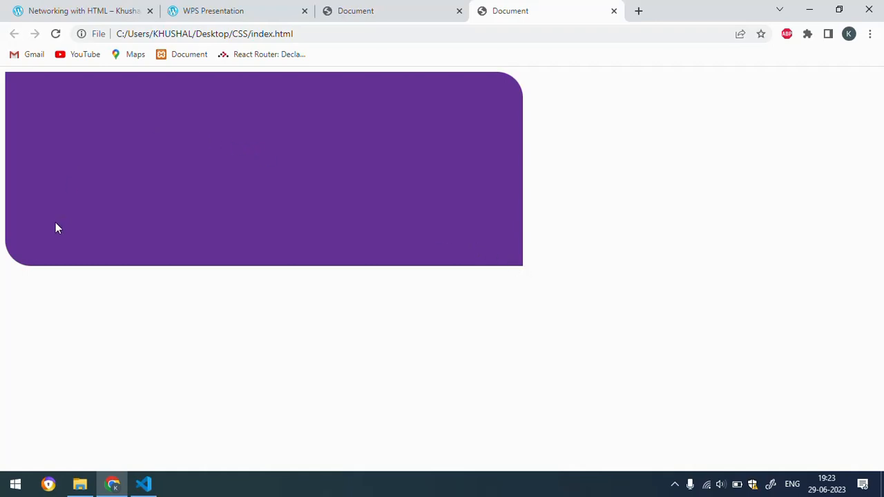
{"action": "mouse_move", "coordinate": [503, 106]}
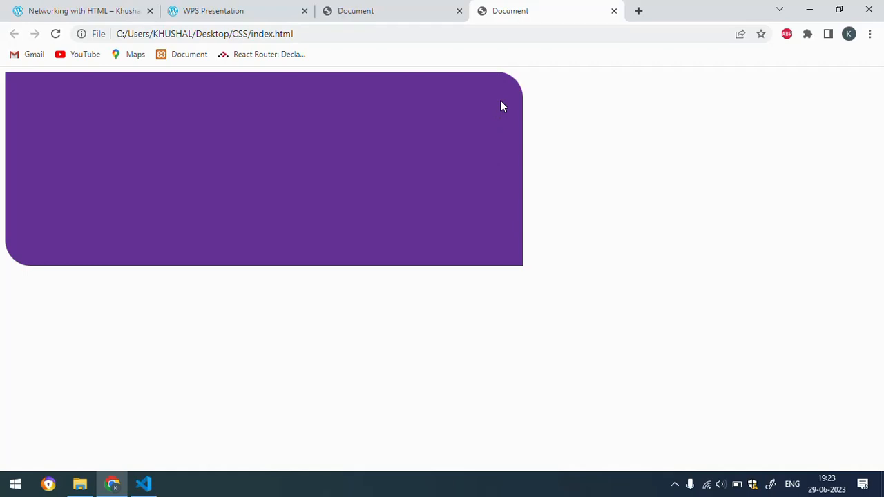
Inspect the box's rounded top-right and bottom-left corners, then return to VS Code
{"action": "left_click", "coordinate": [143, 484]}
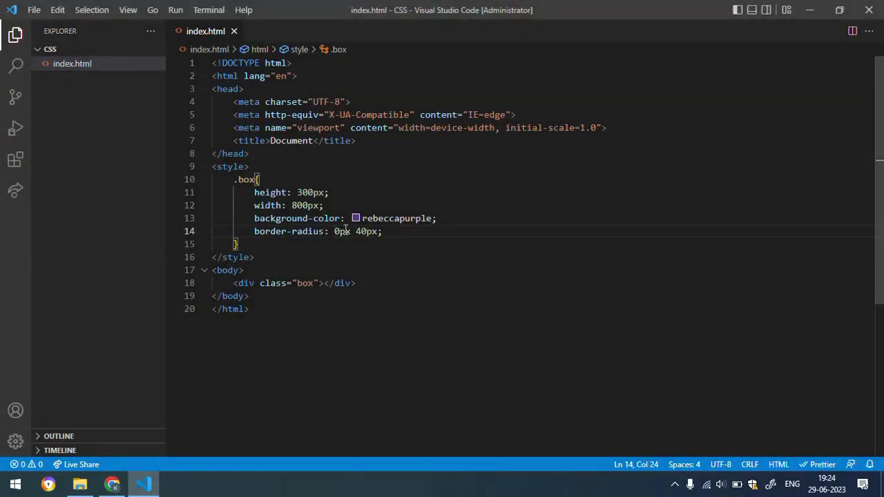
Set the border-radius to four values, 10px 40px 20px 10px, and preview in Chrome
{"action": "double_click", "coordinate": [366, 232]}
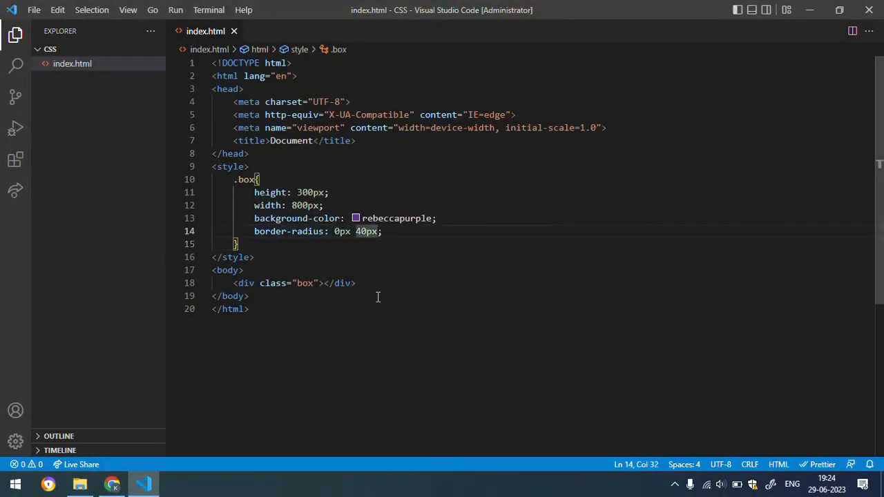
{"action": "left_click", "coordinate": [337, 231]}
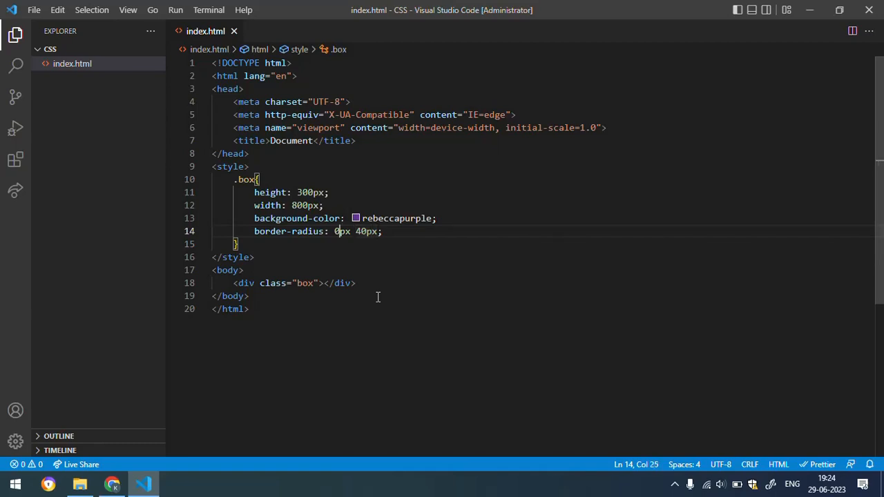
{"action": "key", "text": "Left"}
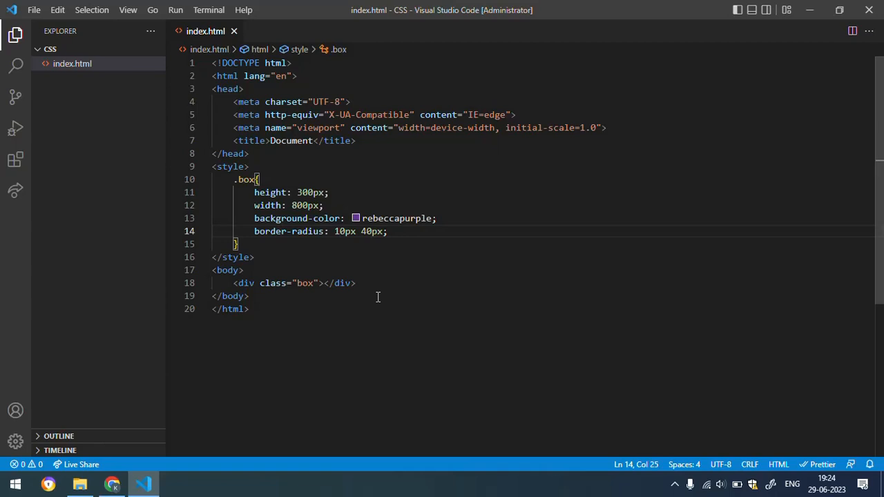
{"action": "double_click", "coordinate": [371, 231]}
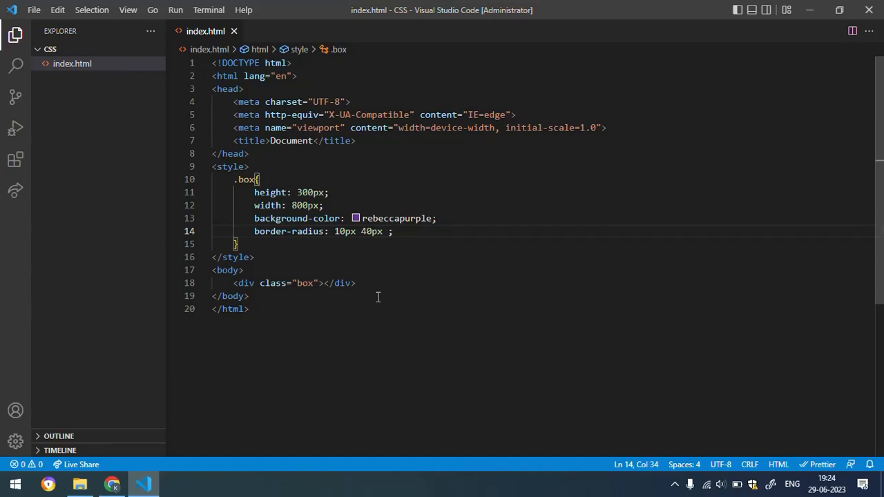
{"action": "type", "text": "20px"}
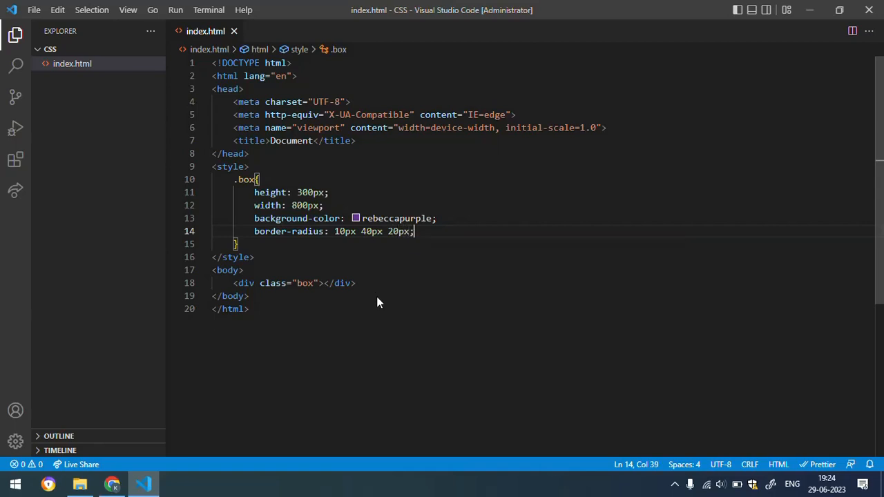
{"action": "type", "text": "10"}
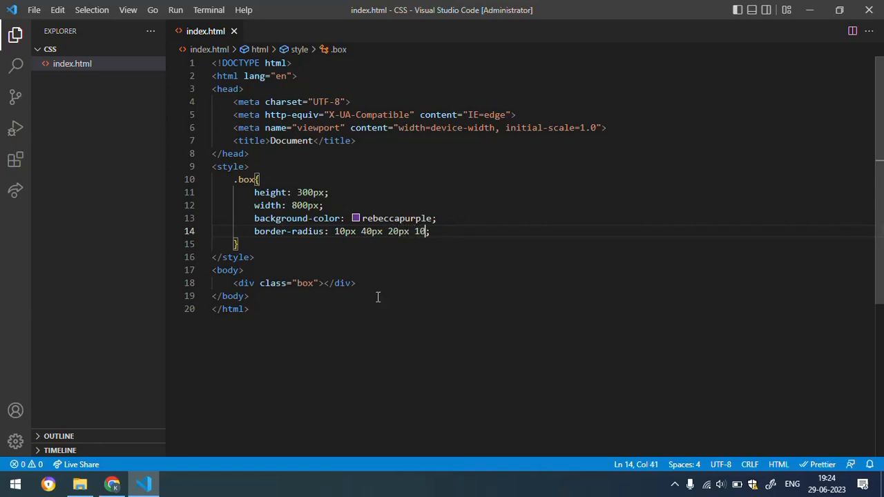
{"action": "left_click", "coordinate": [112, 484]}
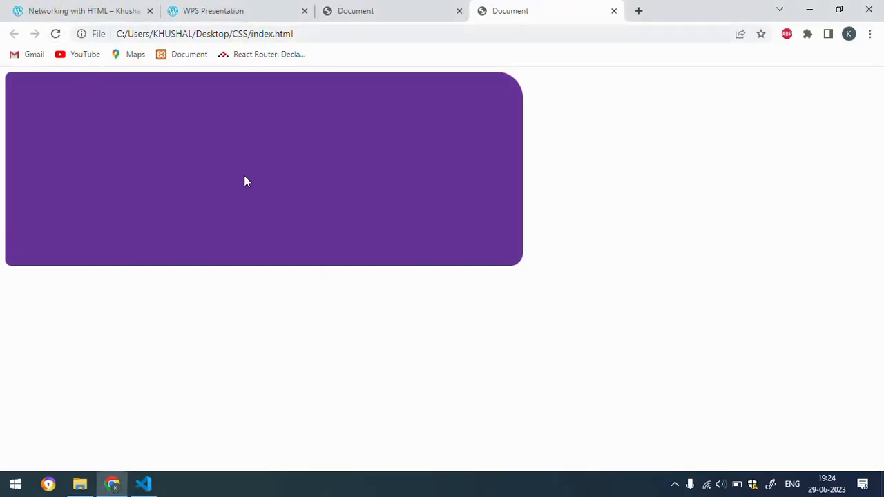
{"action": "mouse_move", "coordinate": [10, 83]}
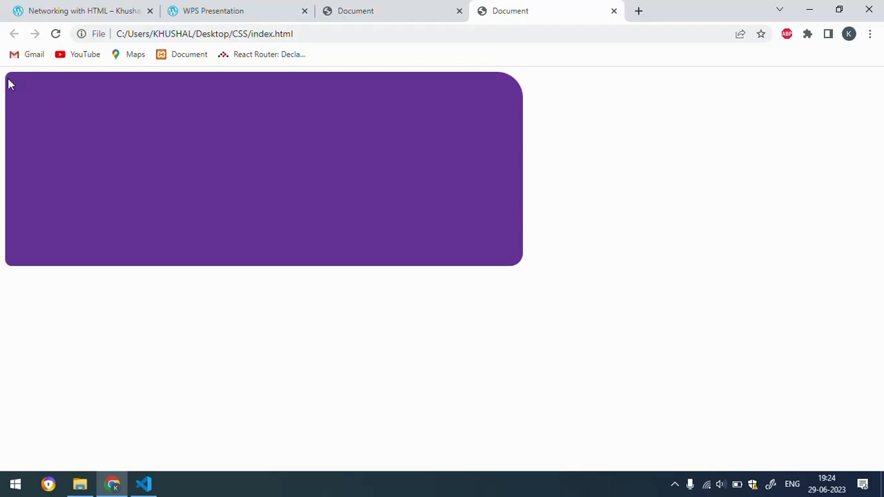
{"action": "left_click", "coordinate": [143, 484]}
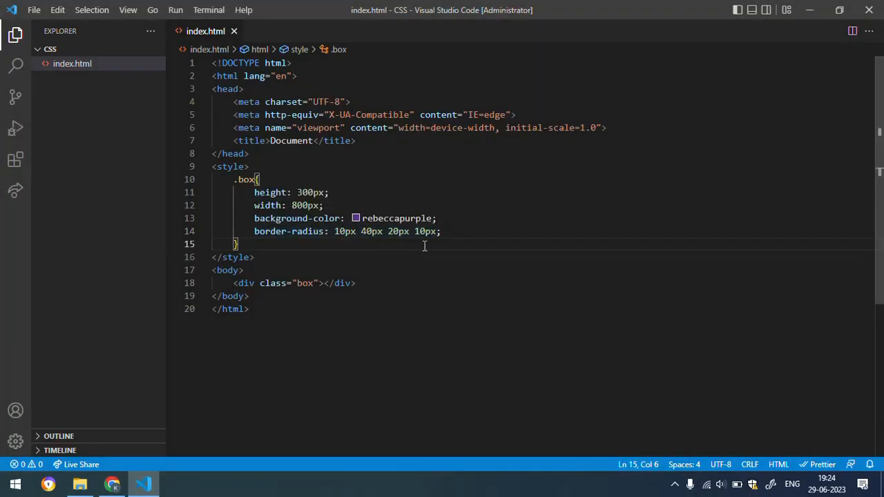
{"action": "left_click", "coordinate": [112, 484]}
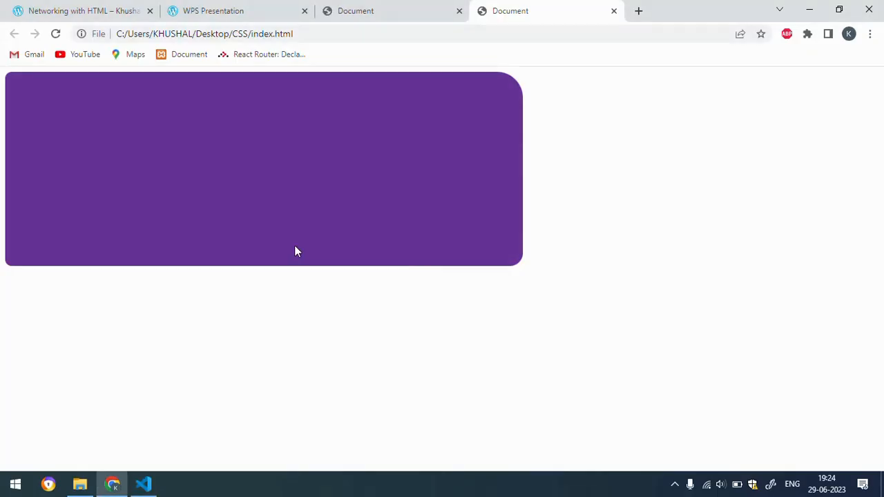
{"action": "mouse_move", "coordinate": [14, 268]}
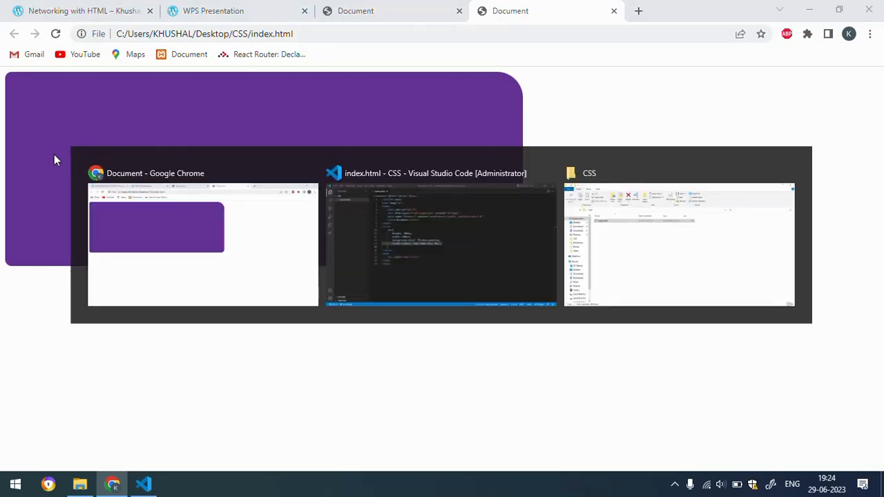
Bring VS Code forward to review the 10px 40px 20px 10px border-radius on line 14
{"action": "left_click", "coordinate": [441, 241]}
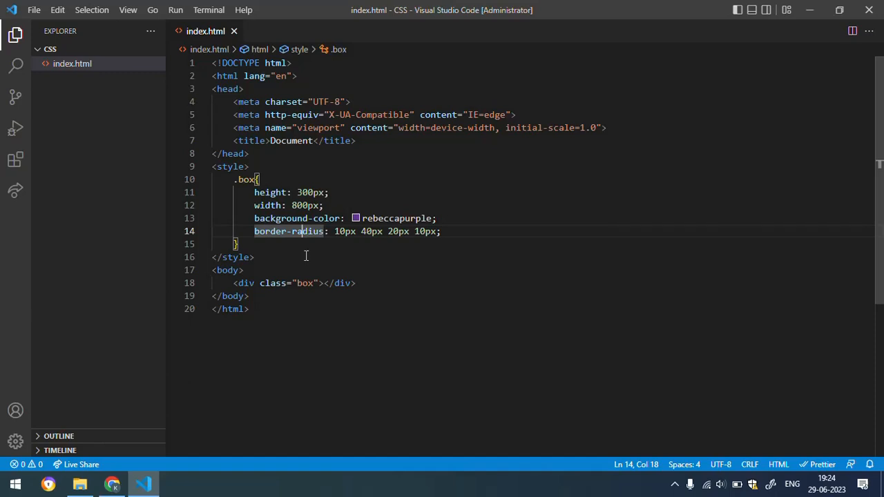
{"action": "mouse_move", "coordinate": [560, 328]}
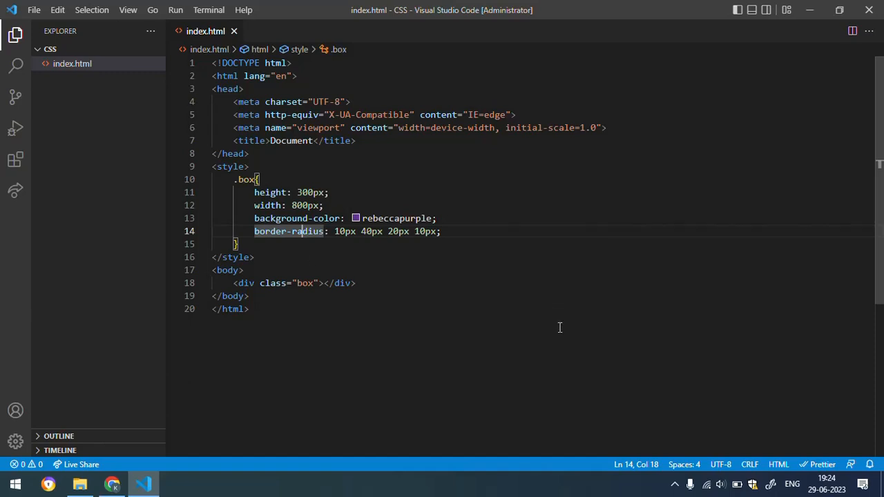